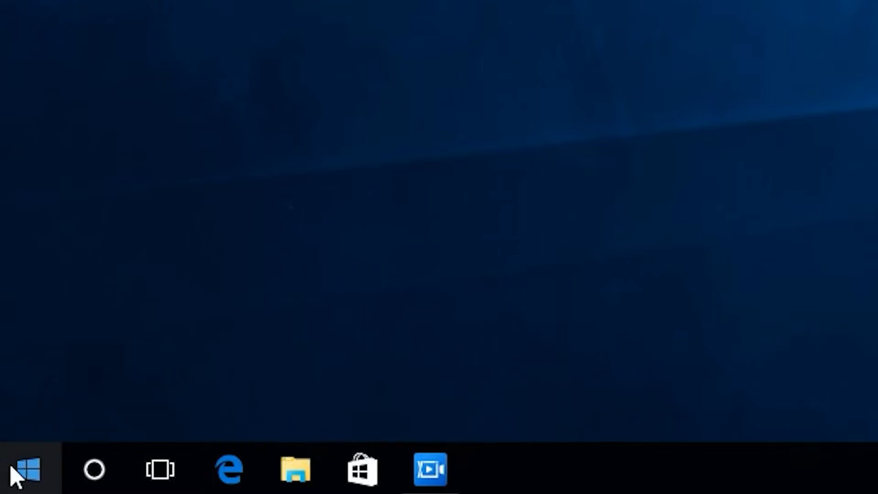
Go to the Devices page of Windows Settings listing the iDPRT SP410 printer.
left_click(22, 468)
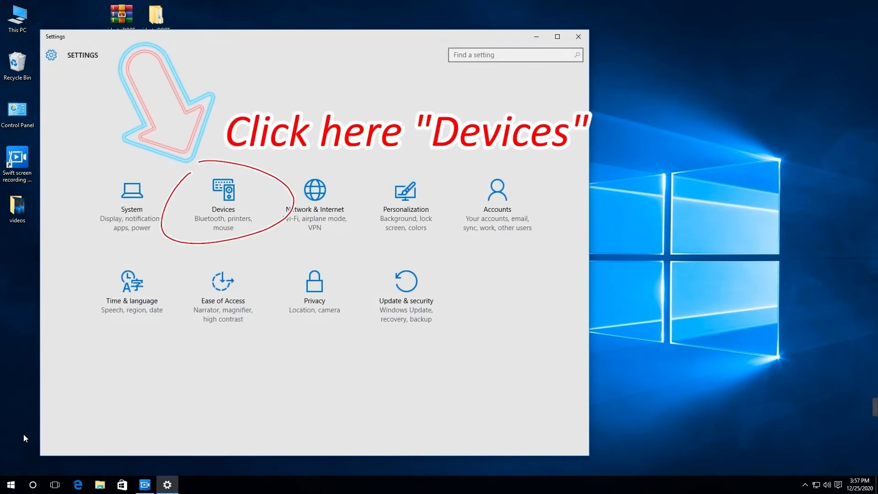
left_click(223, 191)
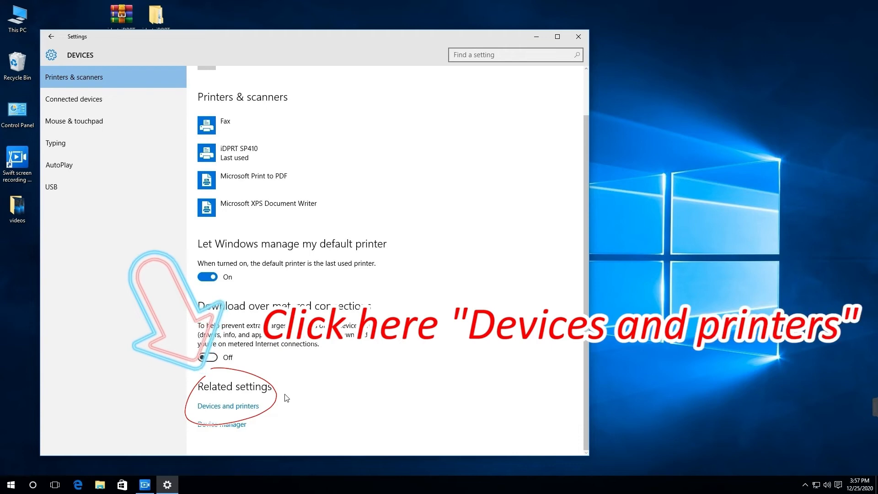
Show the context menu for the iDPRT SP410 in Devices and Printers.
left_click(228, 405)
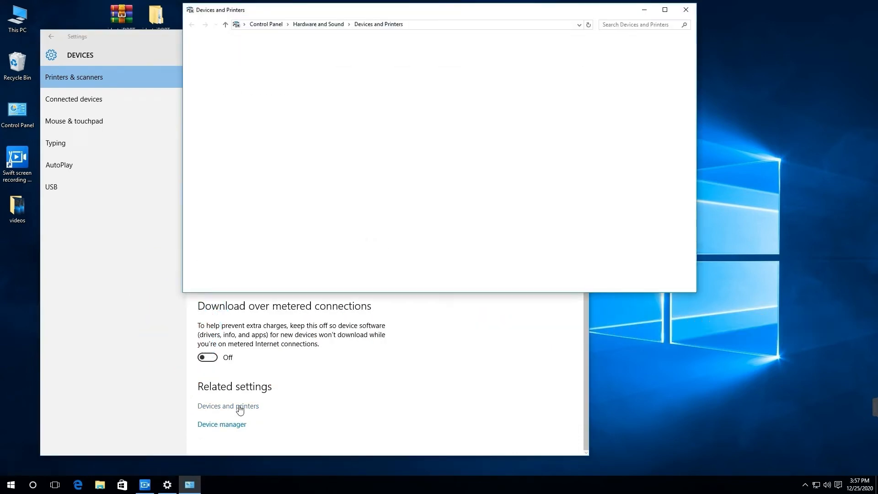
left_click(228, 405)
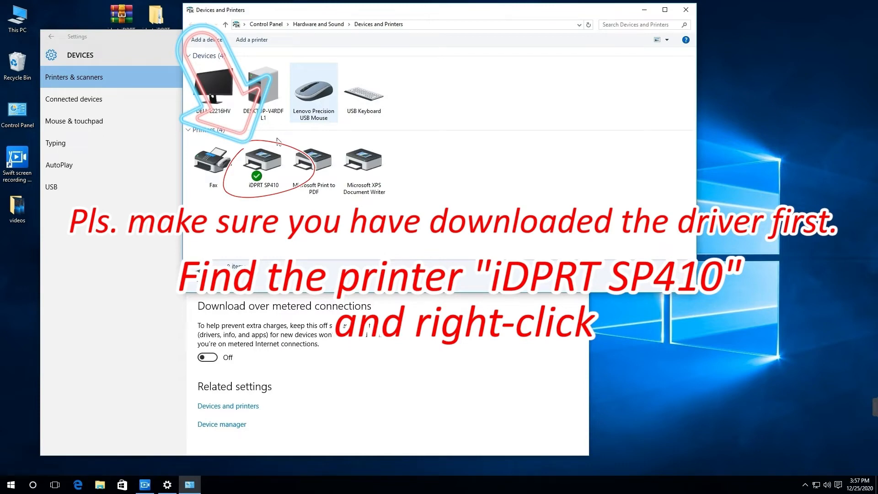
right_click(263, 159)
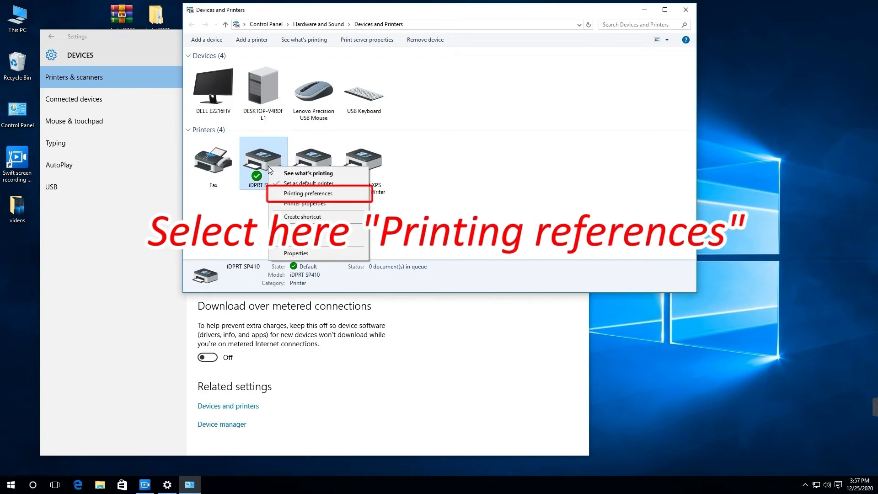
mouse_move(307, 193)
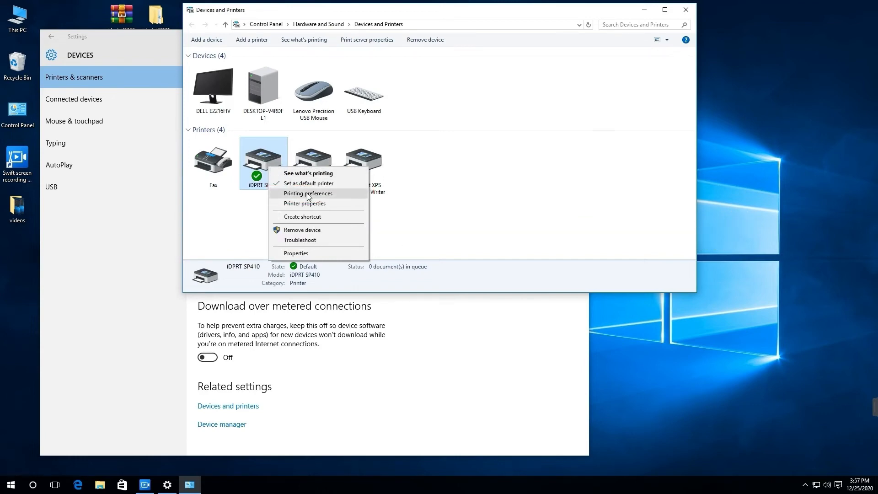
In the SP410 Printing Preferences, change the Halftone method from Disperse to None.
left_click(307, 193)
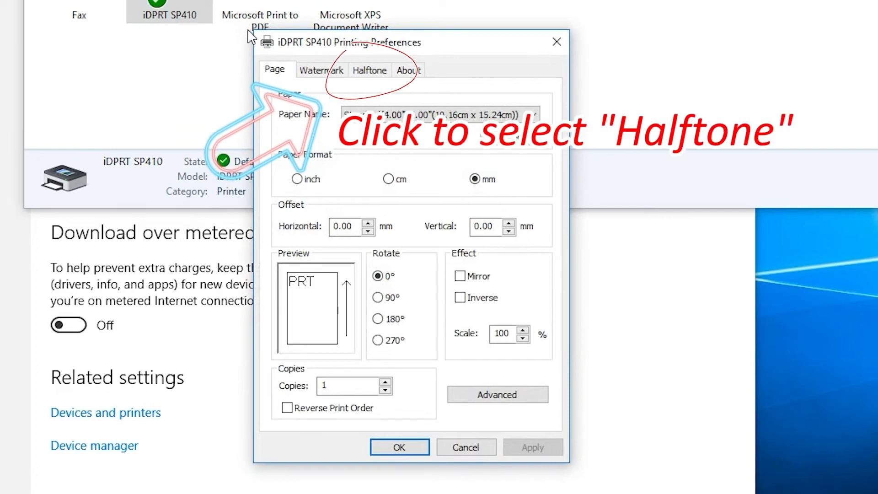
left_click(370, 71)
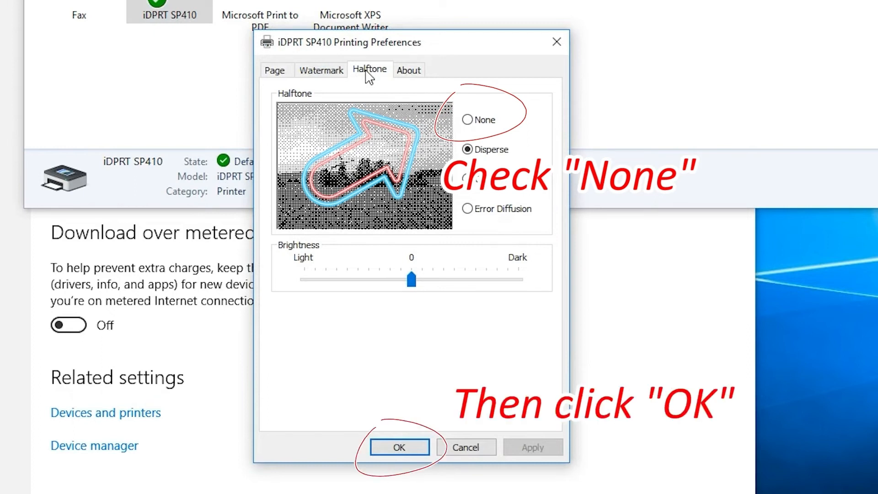
left_click(468, 119)
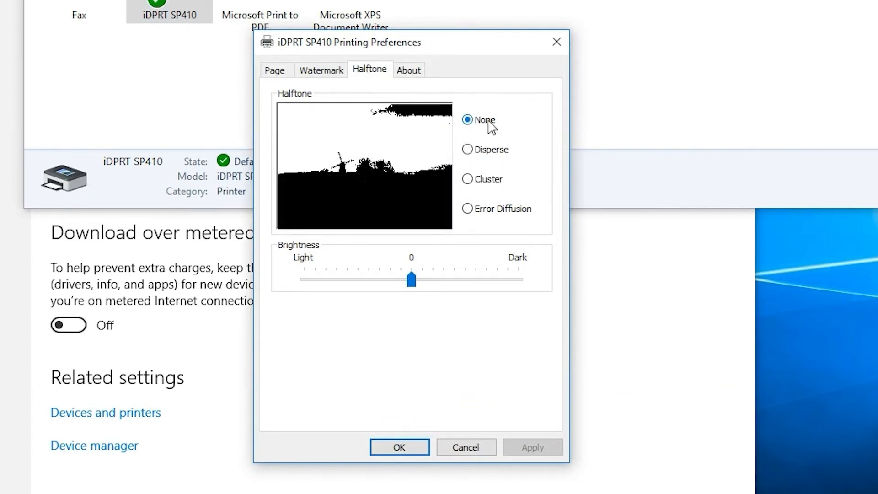